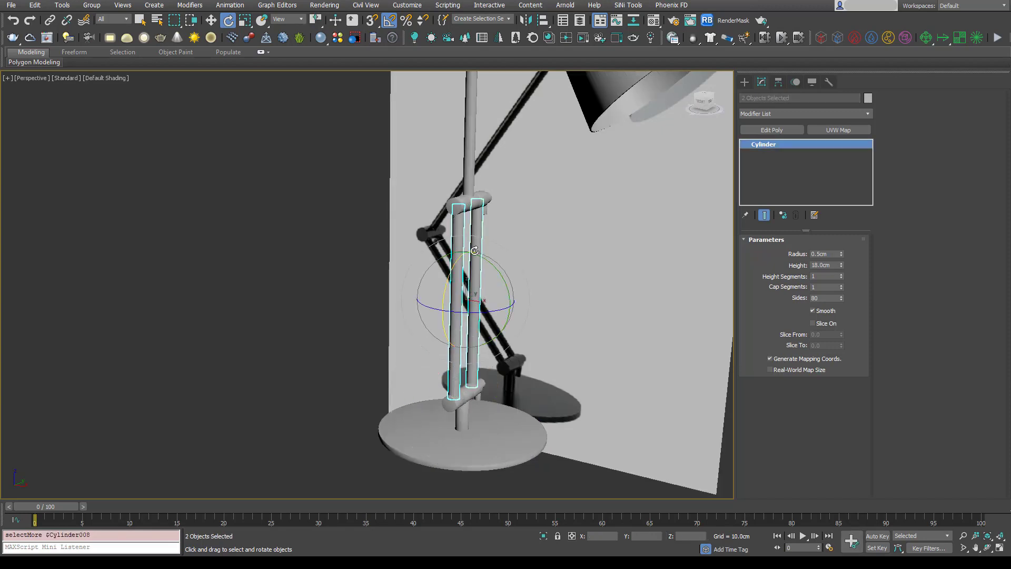
Pick the upright arm rod Cylinder008 with Select and Link and bring up its quad menu
{"action": "left_click_drag", "start_coordinate": [475, 251], "coordinate": [464, 413]}
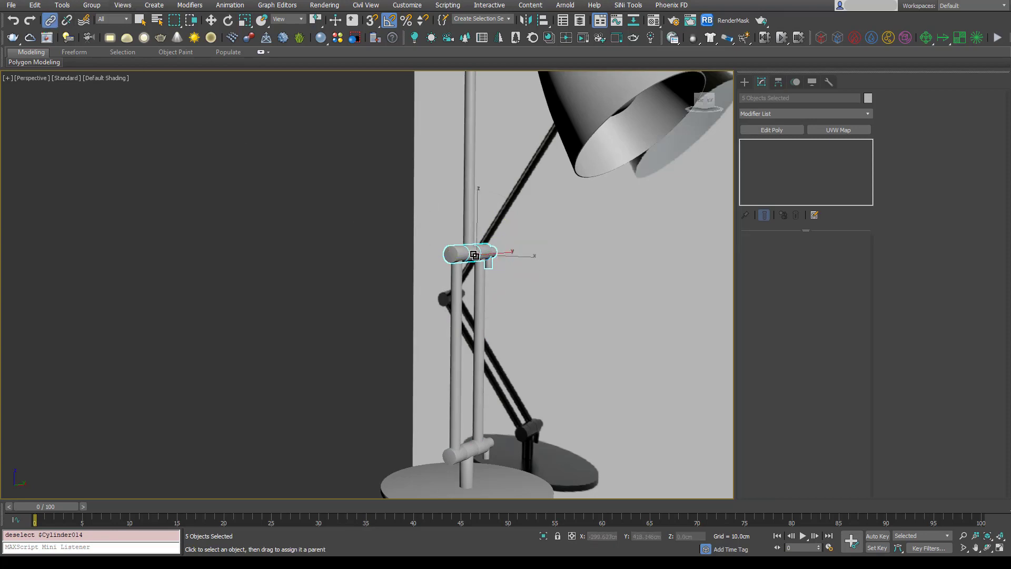
{"action": "left_click", "coordinate": [478, 278]}
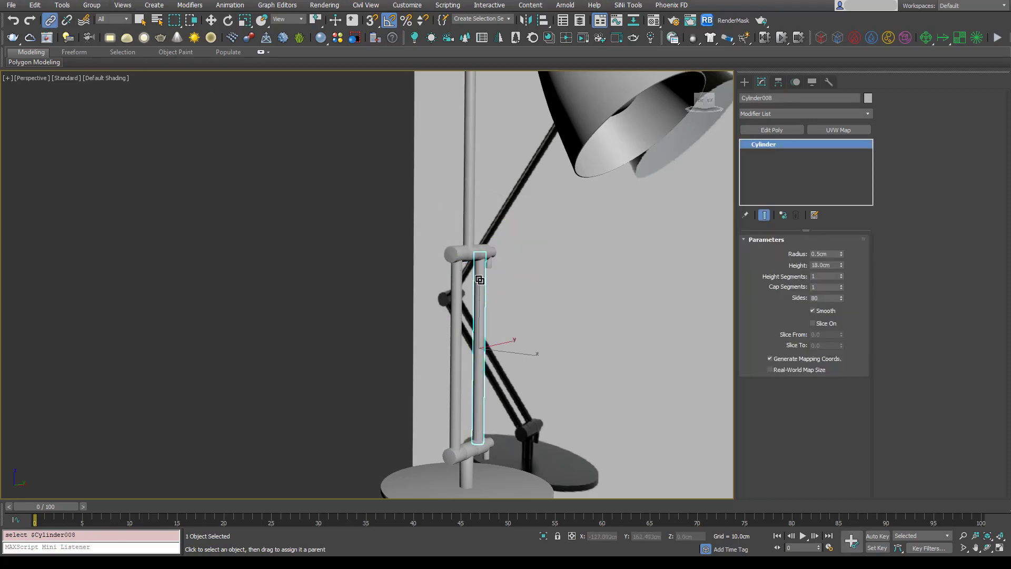
{"action": "right_click", "coordinate": [479, 278]}
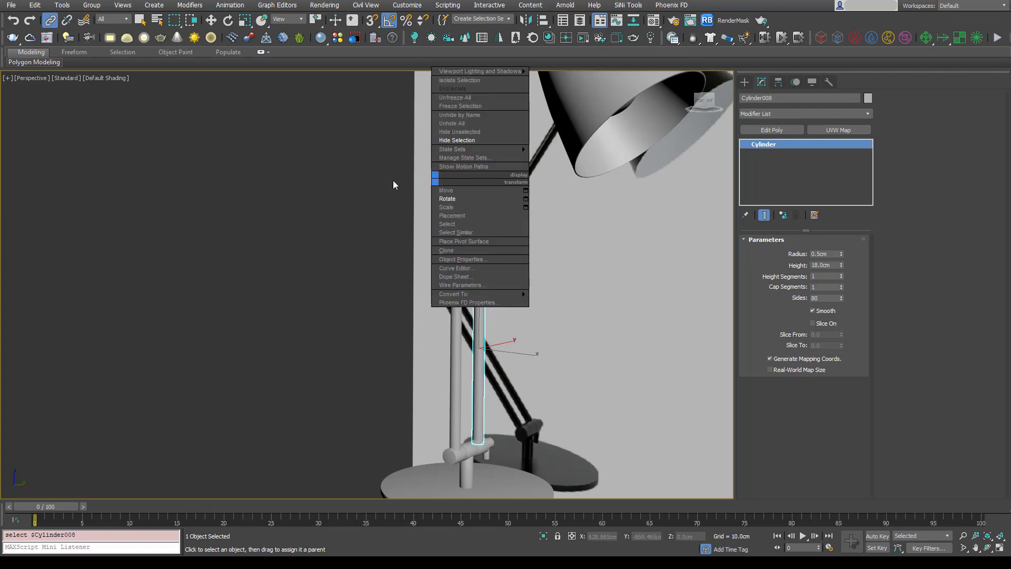